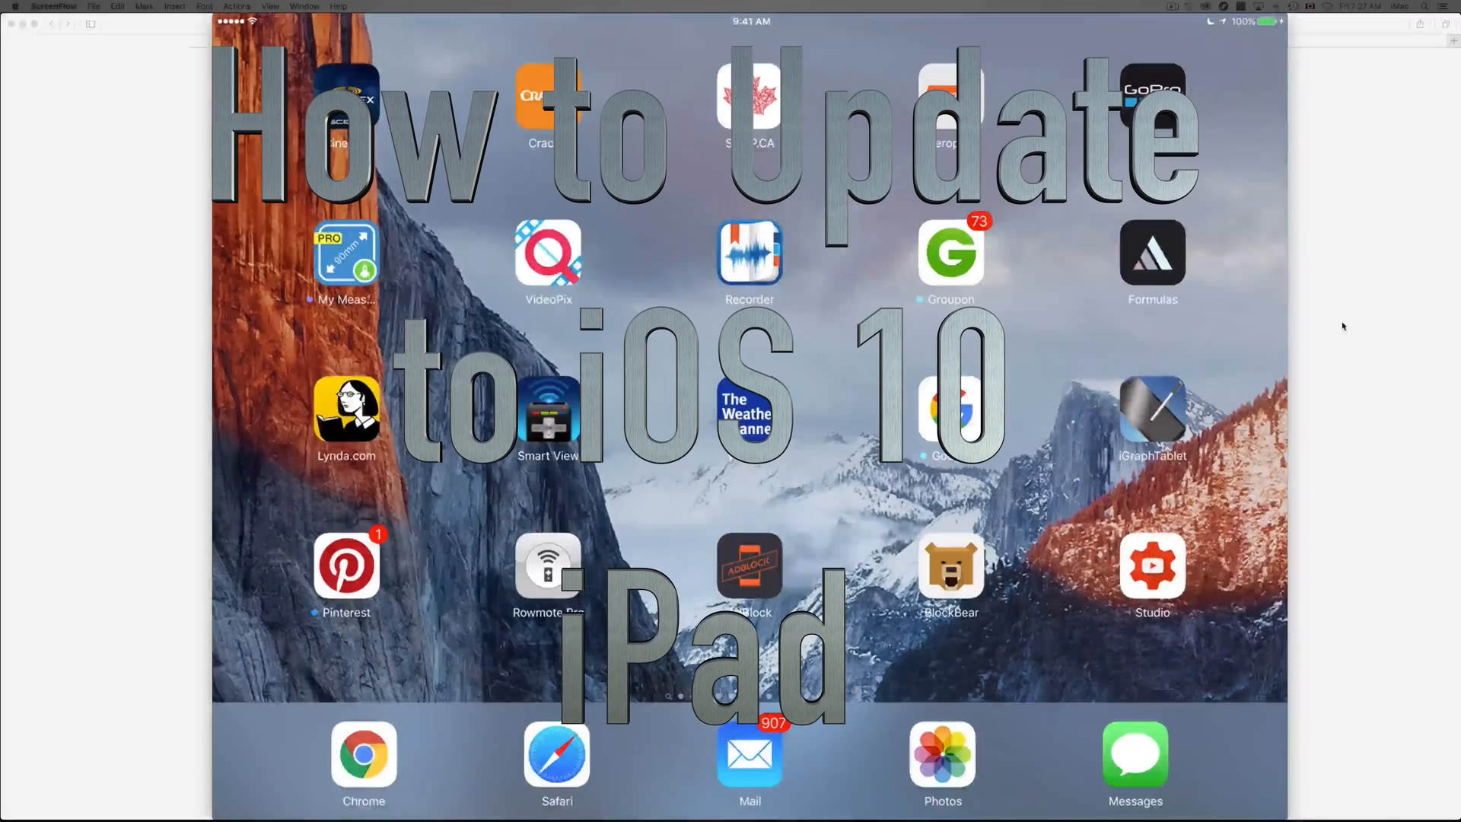
Swipe the home screen pages left to reach the page with Settings, Adobe and Notes
scroll(left, 3)
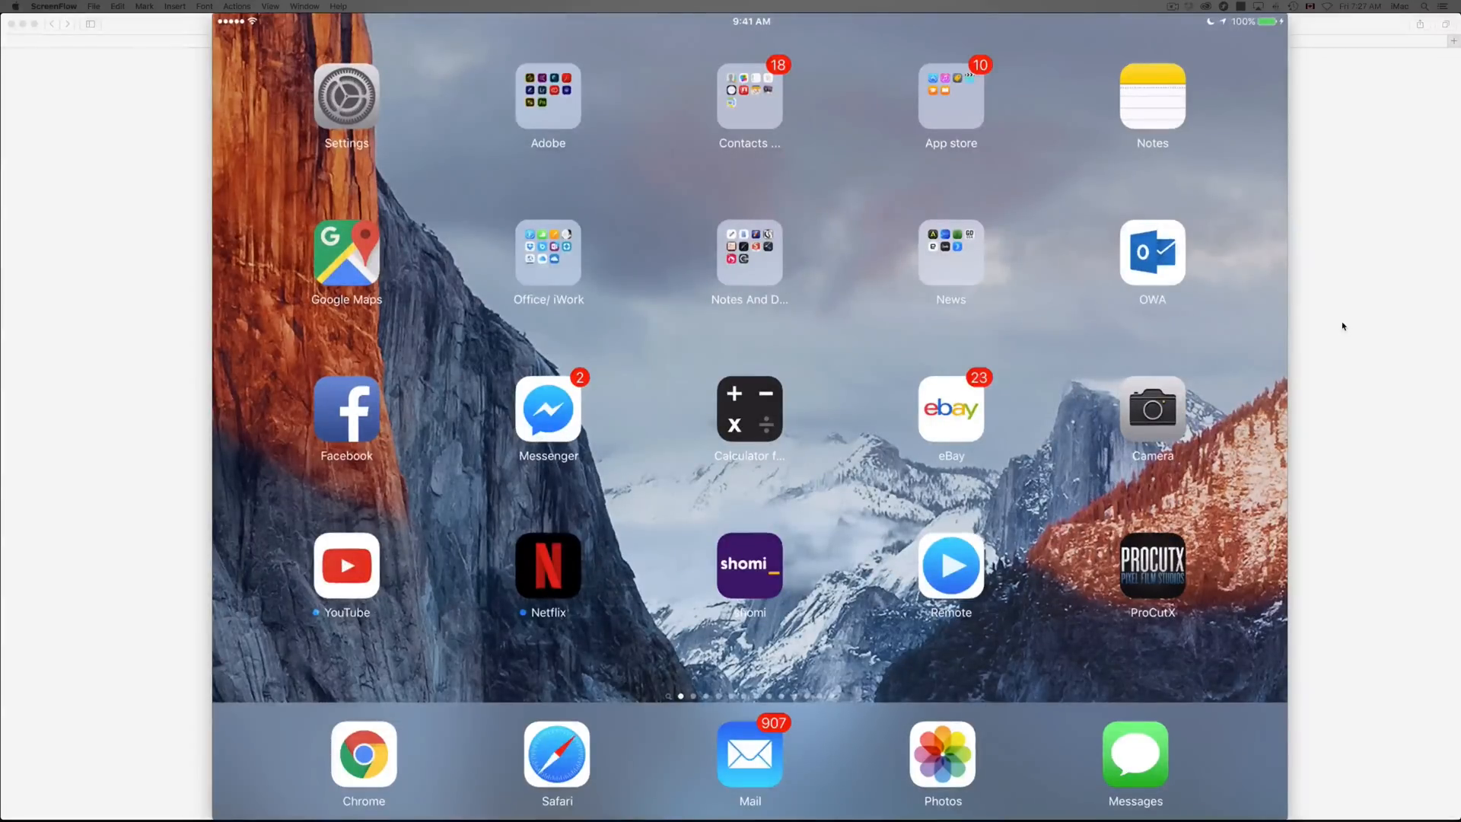
Launch Settings and scroll the sidebar down to General
click(346, 95)
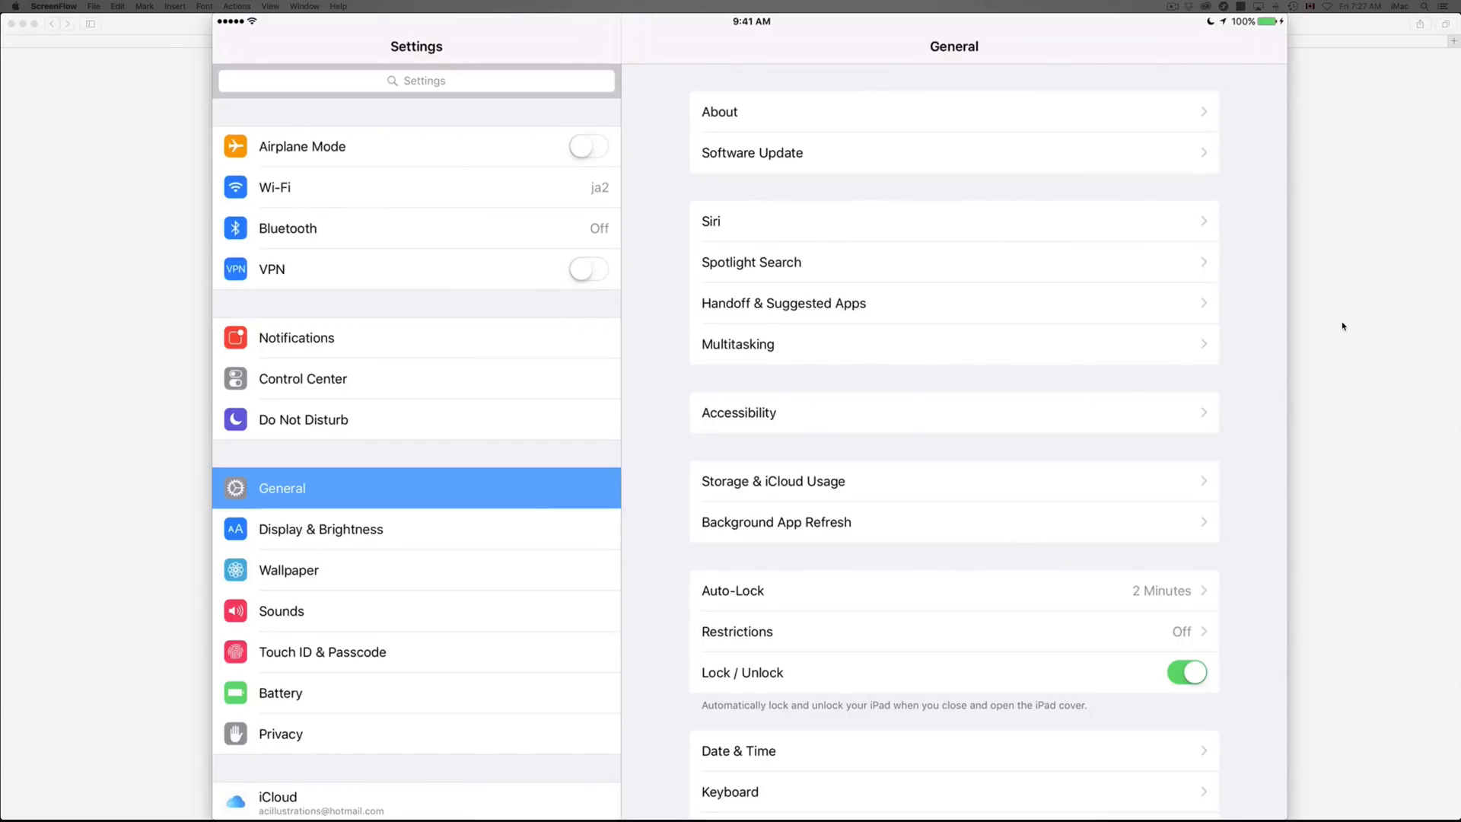
scroll(down, 3)
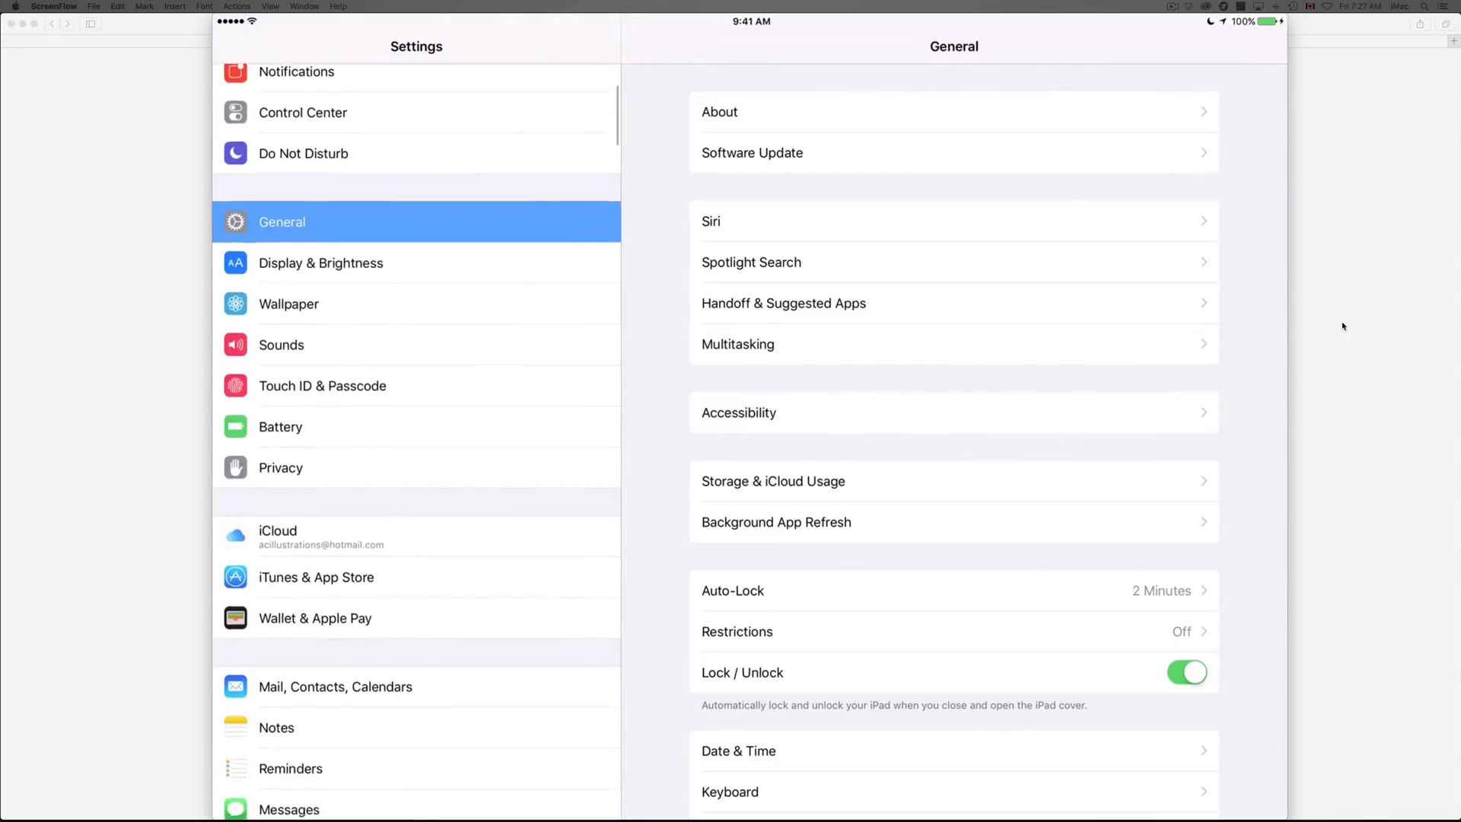
scroll(down, 3)
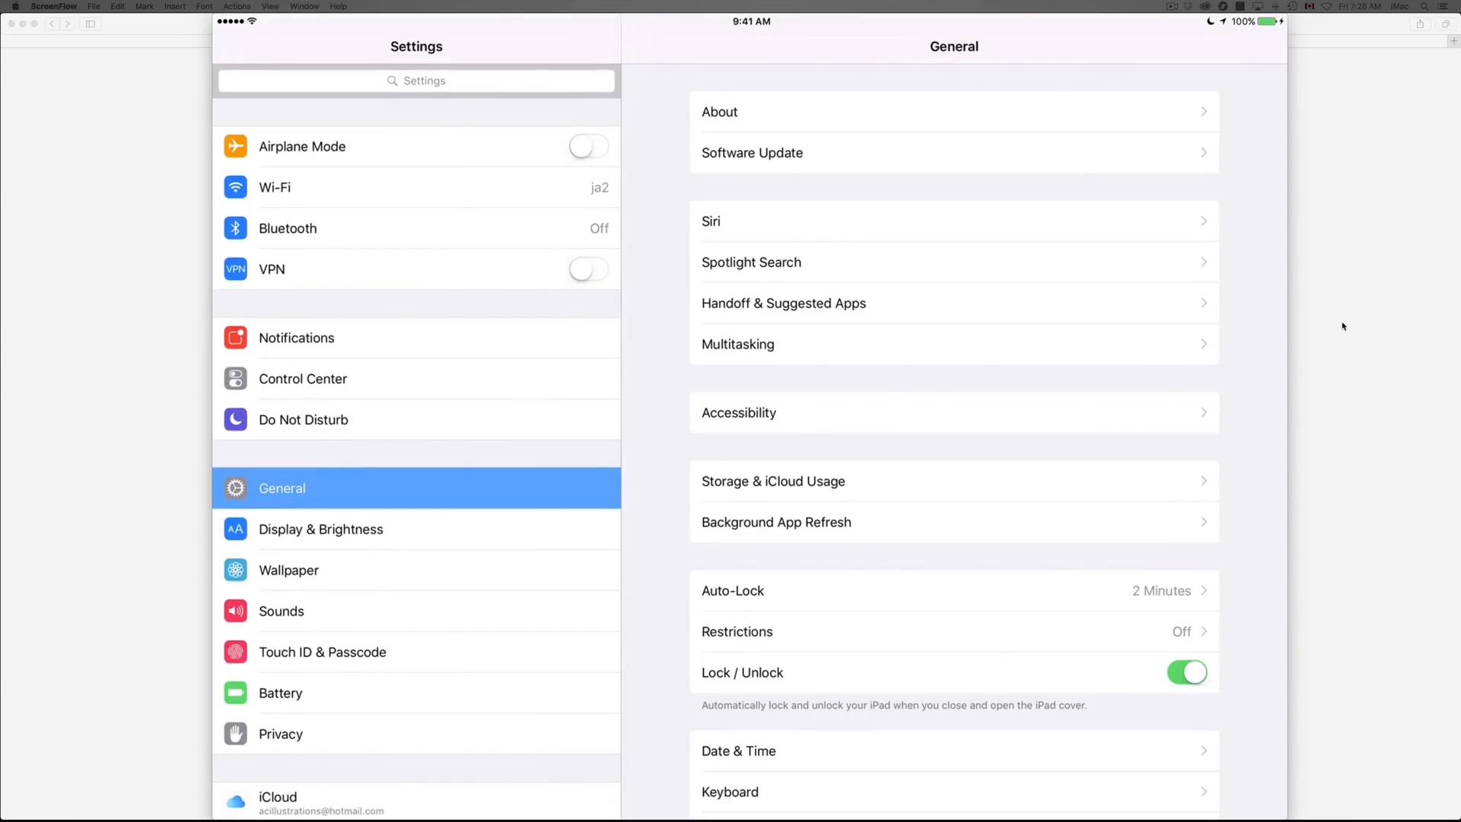
Download and install iOS 10, agree to the terms, and continue past Update Completed
click(752, 153)
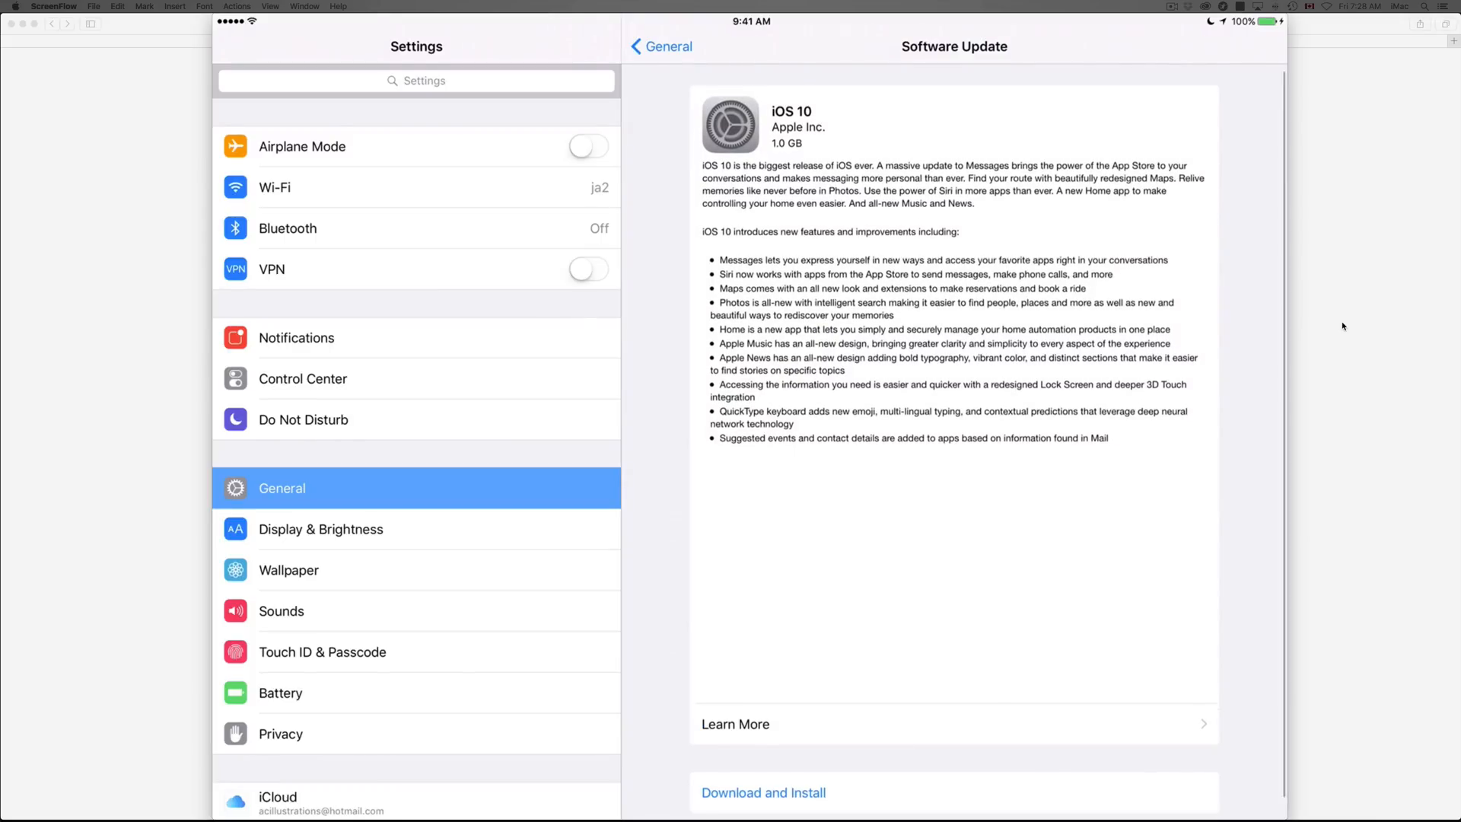
click(764, 792)
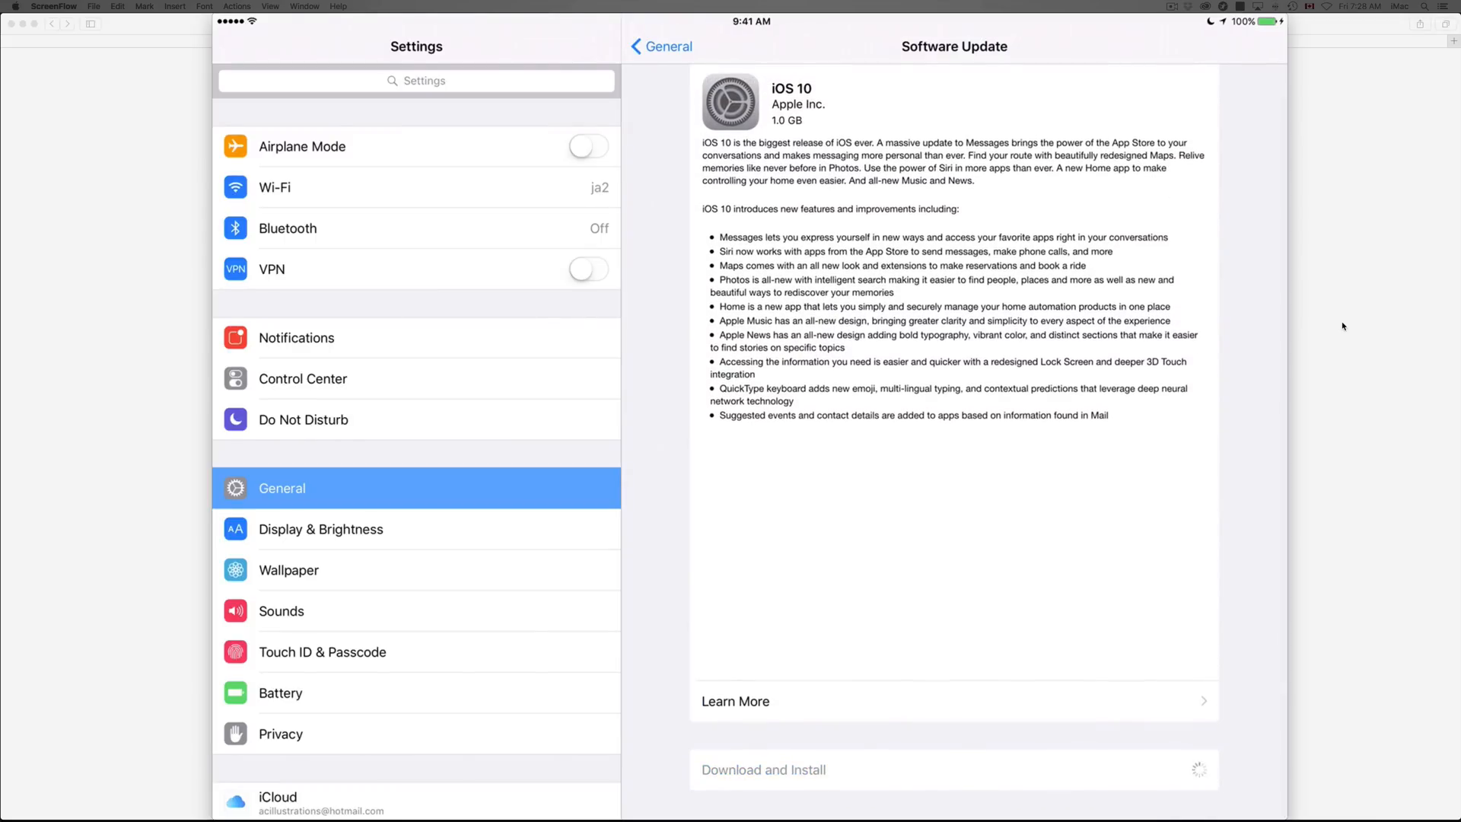
click(764, 769)
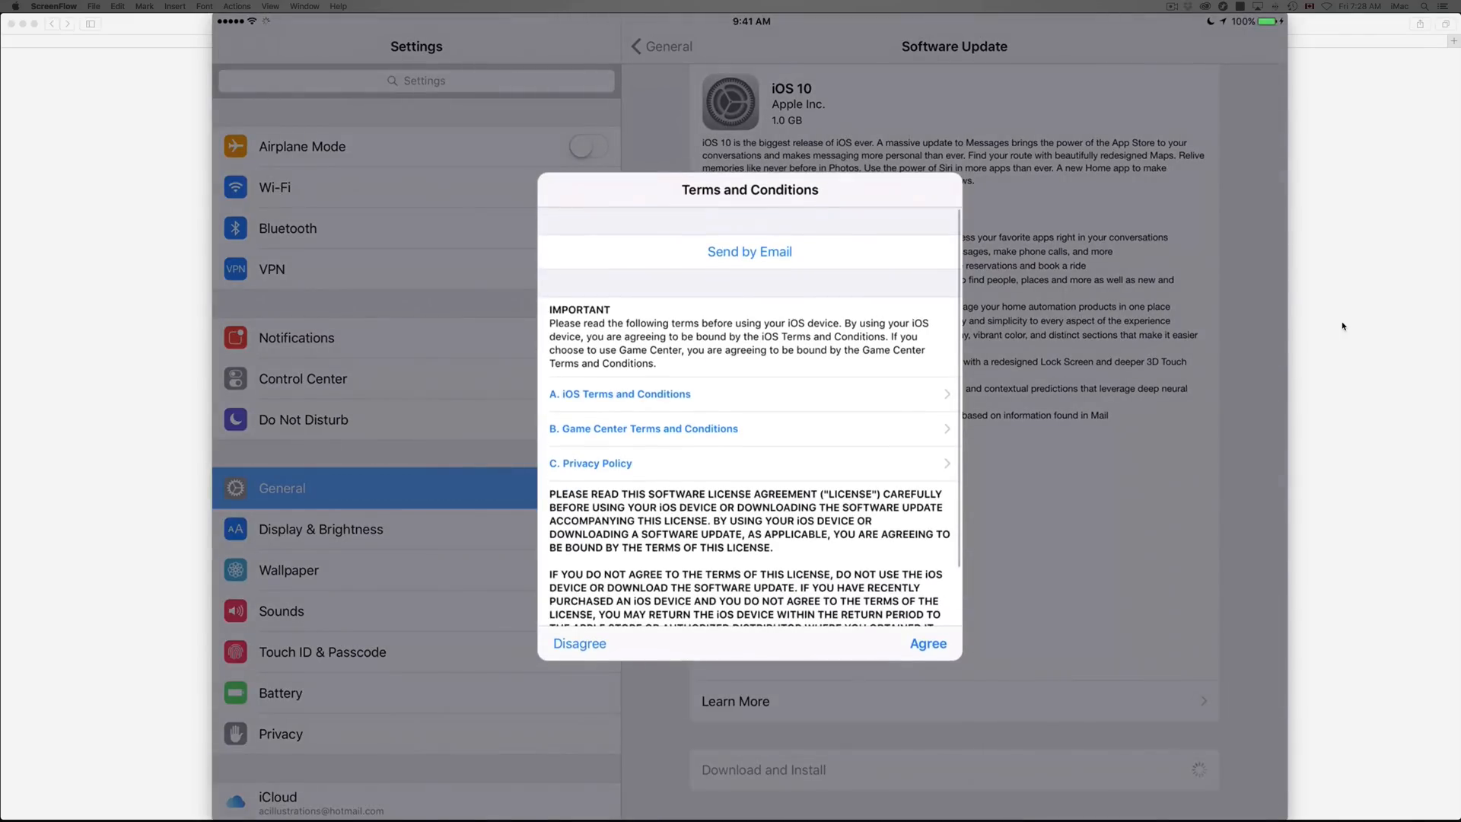
click(928, 643)
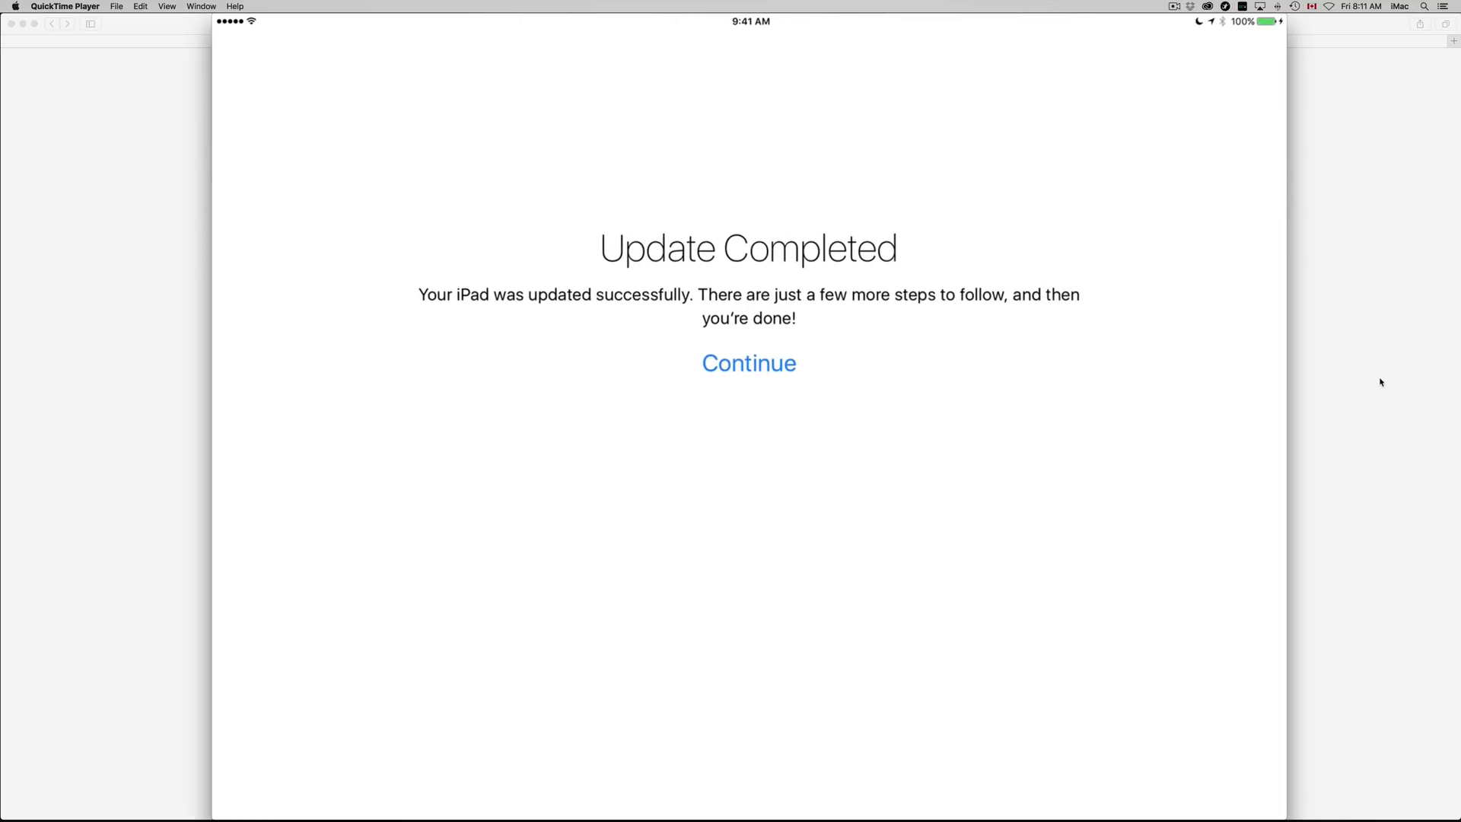
click(749, 362)
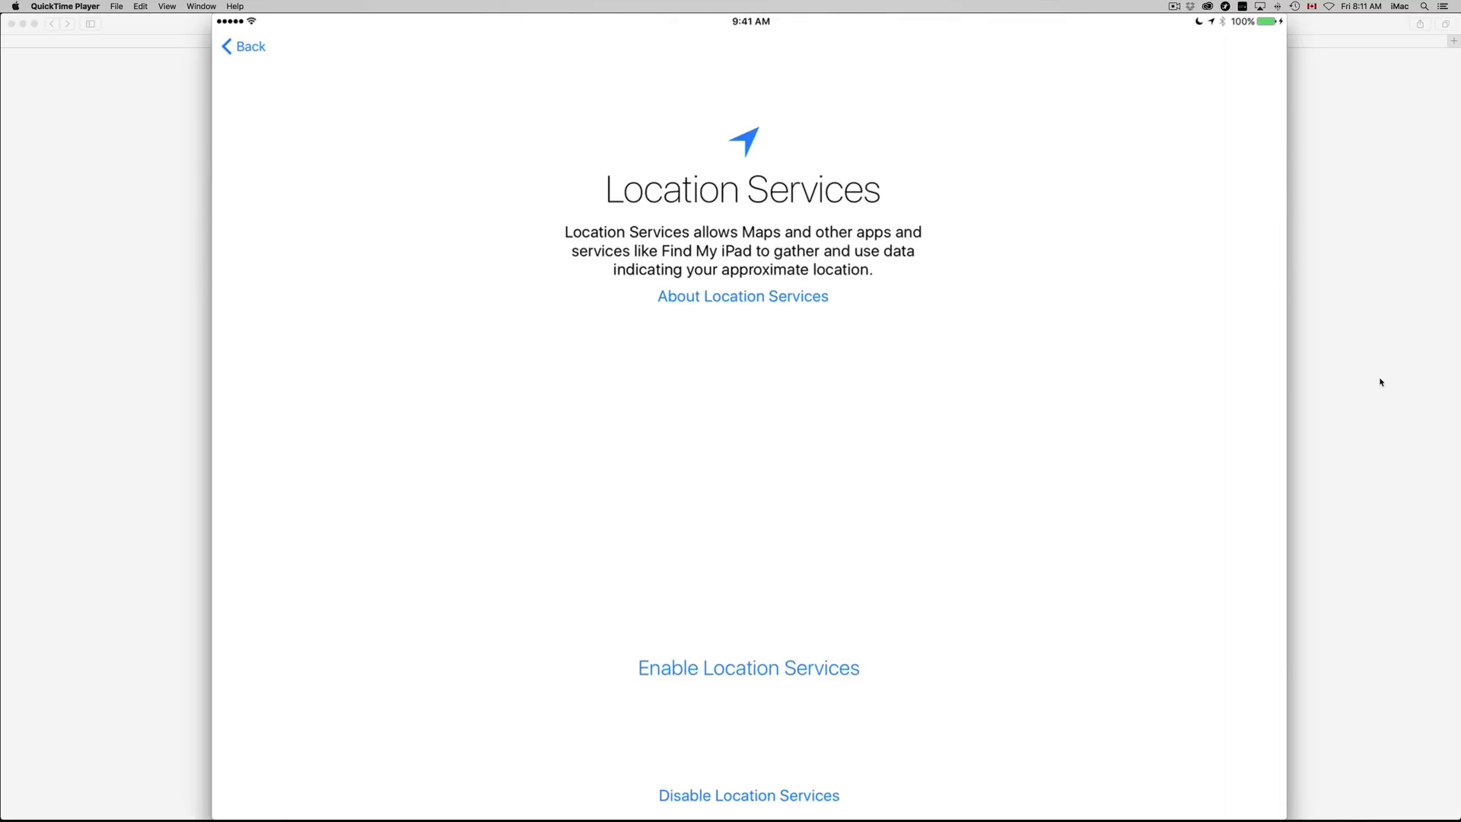
Answer Location Services and skip the passcode with Don't Add Passcode
click(748, 667)
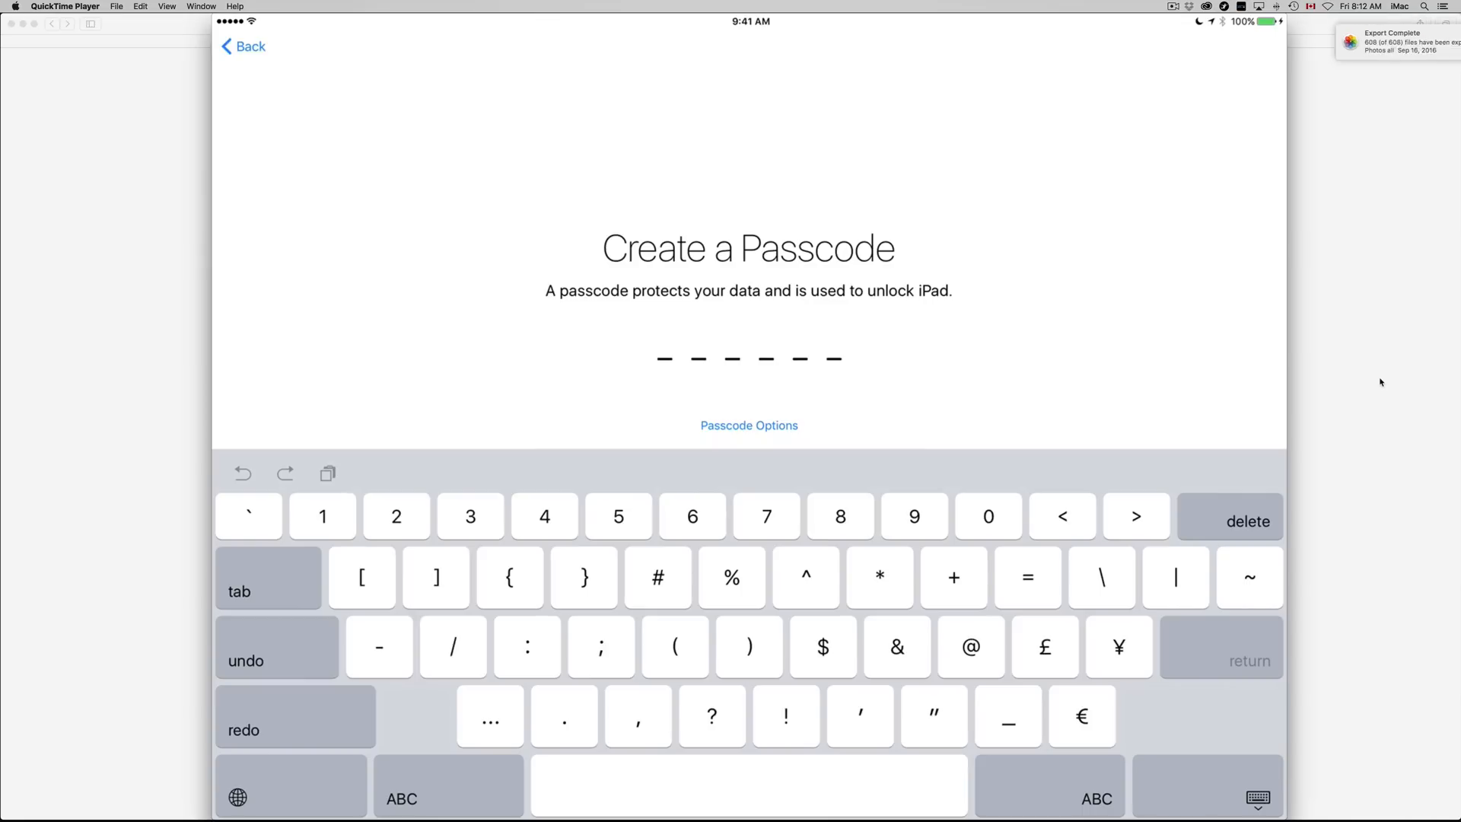
click(749, 426)
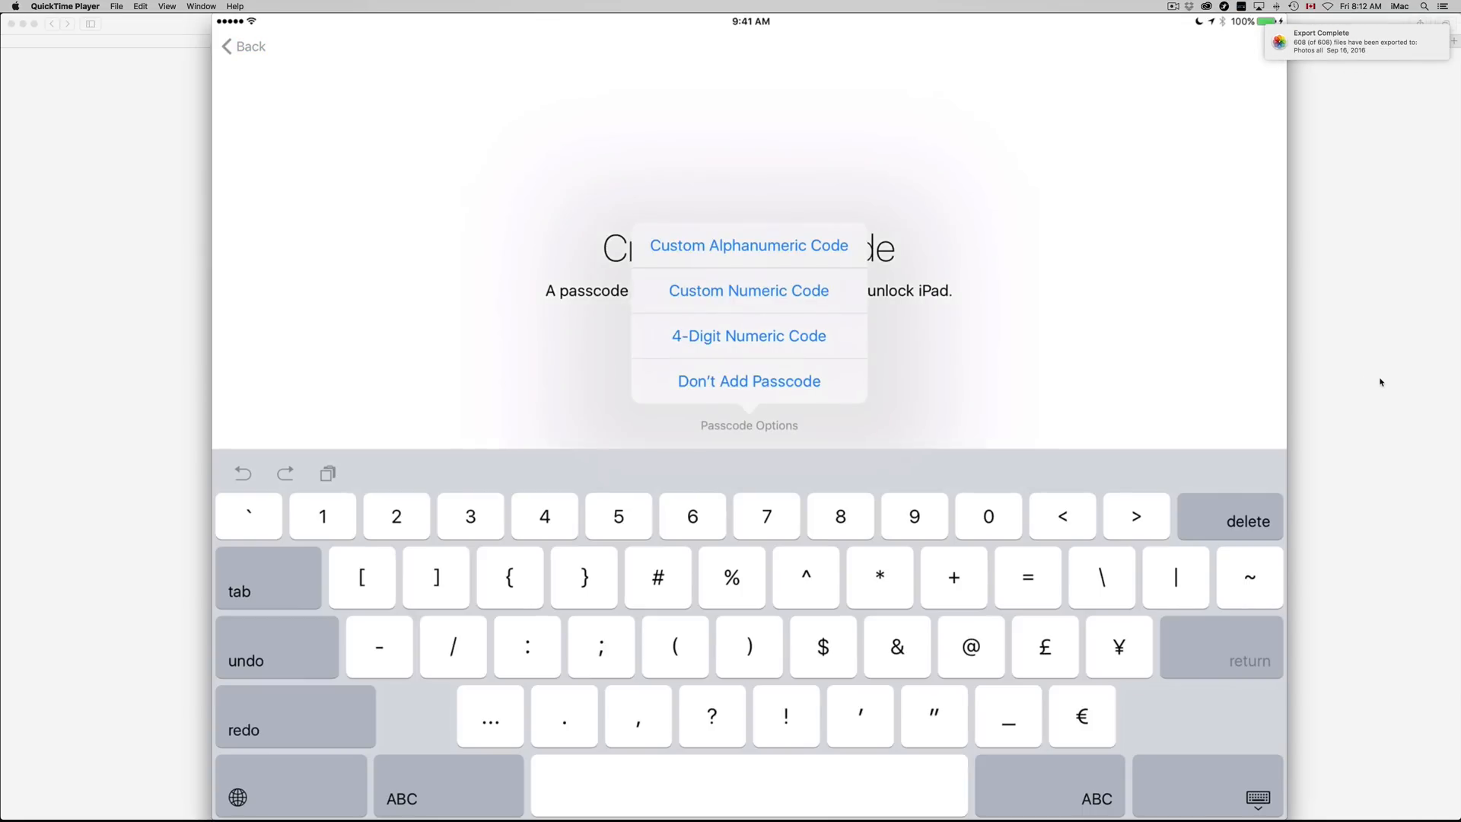
click(749, 381)
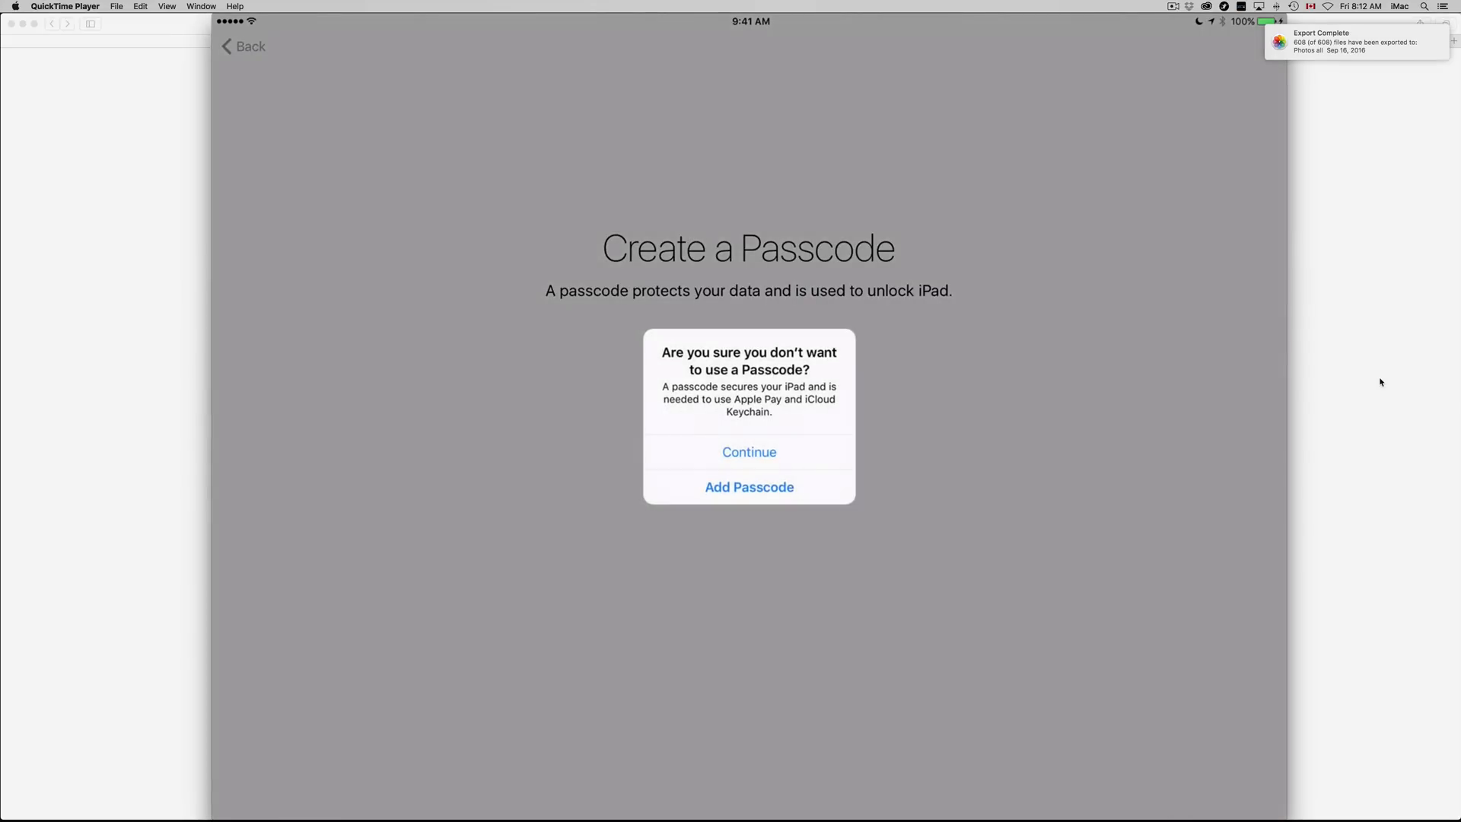
click(749, 487)
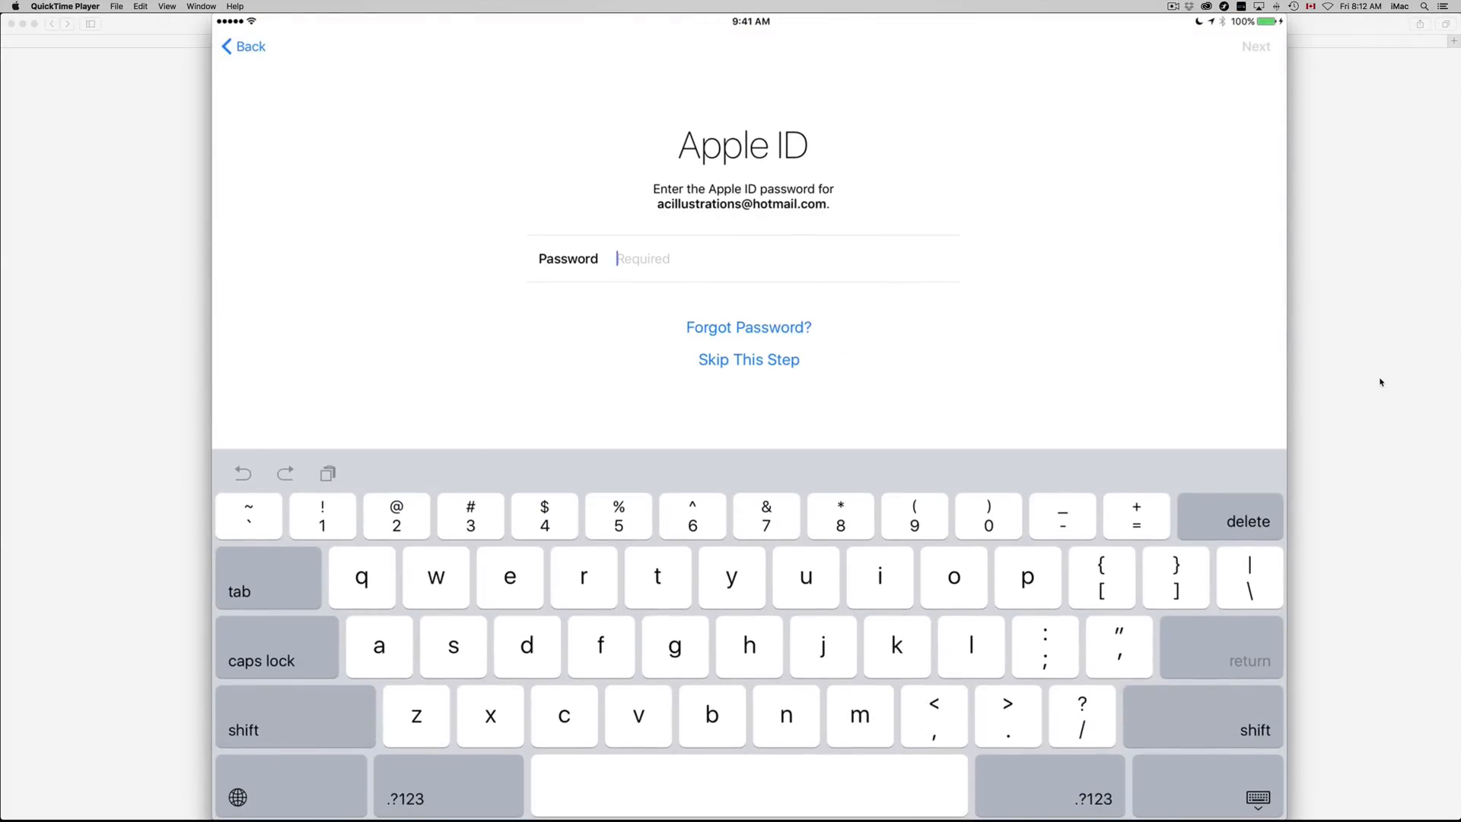
Enter the Apple ID password, finish setup, and reopen Settings to General
text(F)
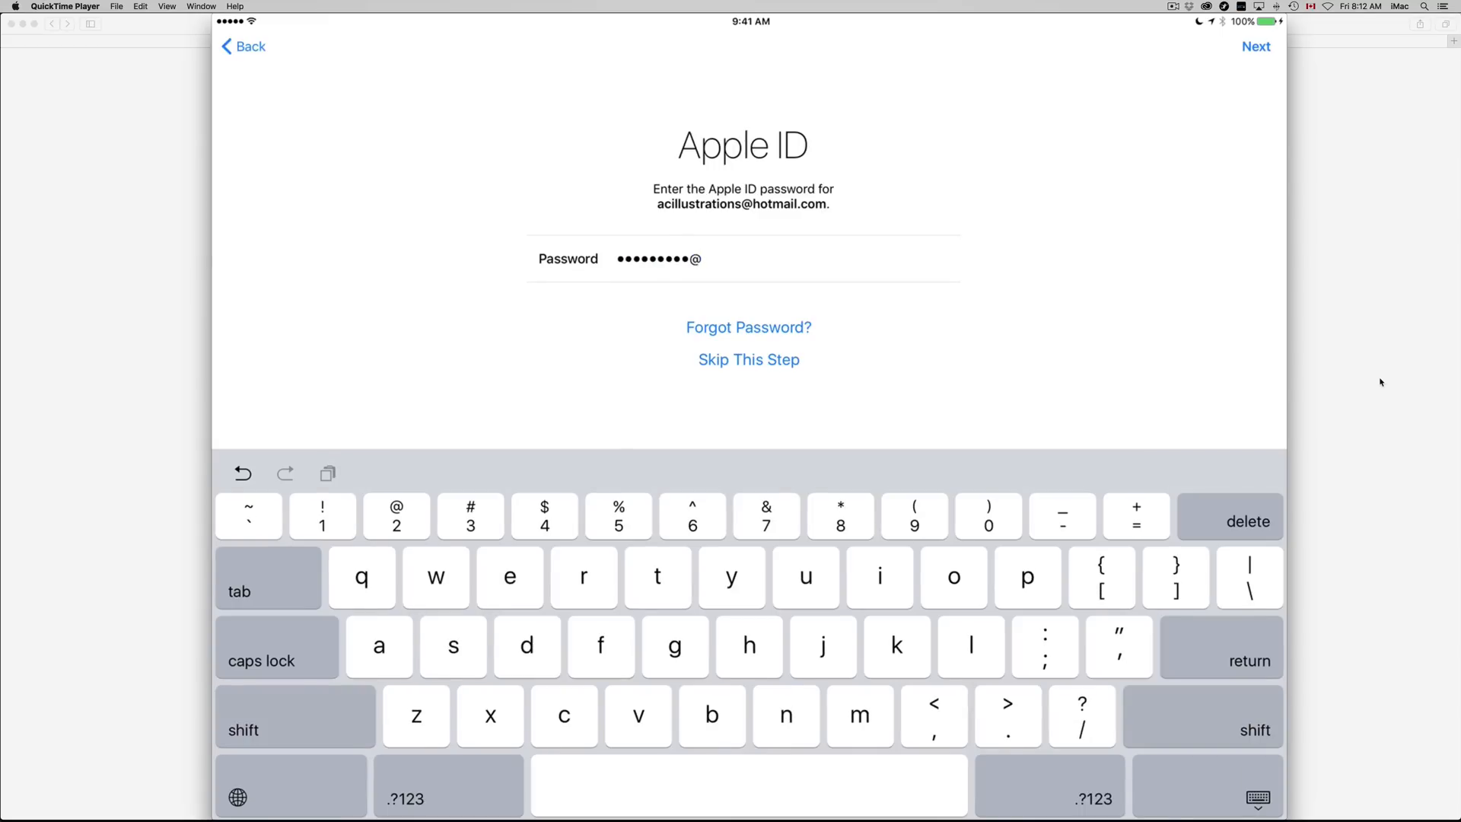
click(1254, 47)
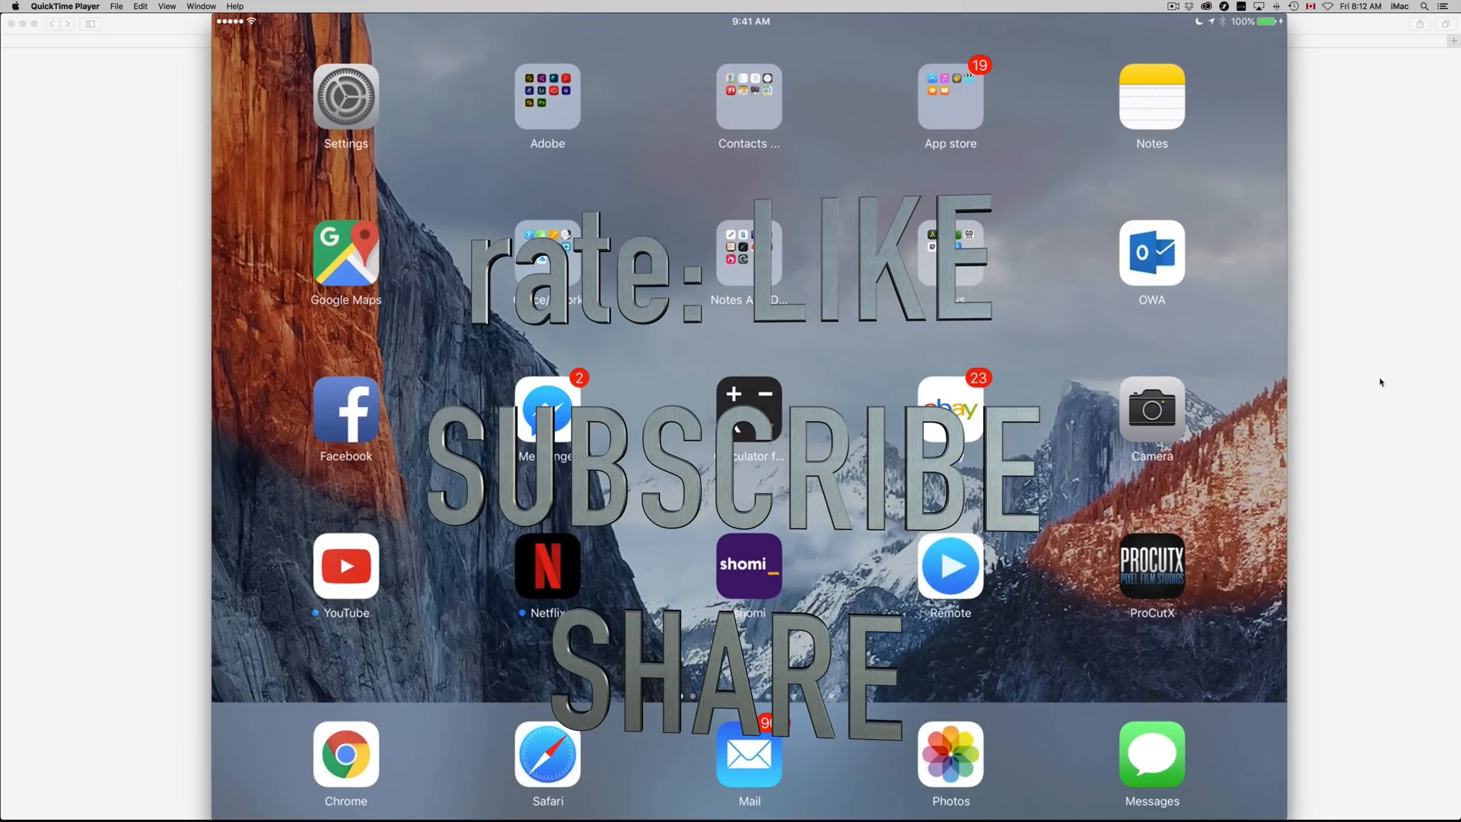
click(346, 99)
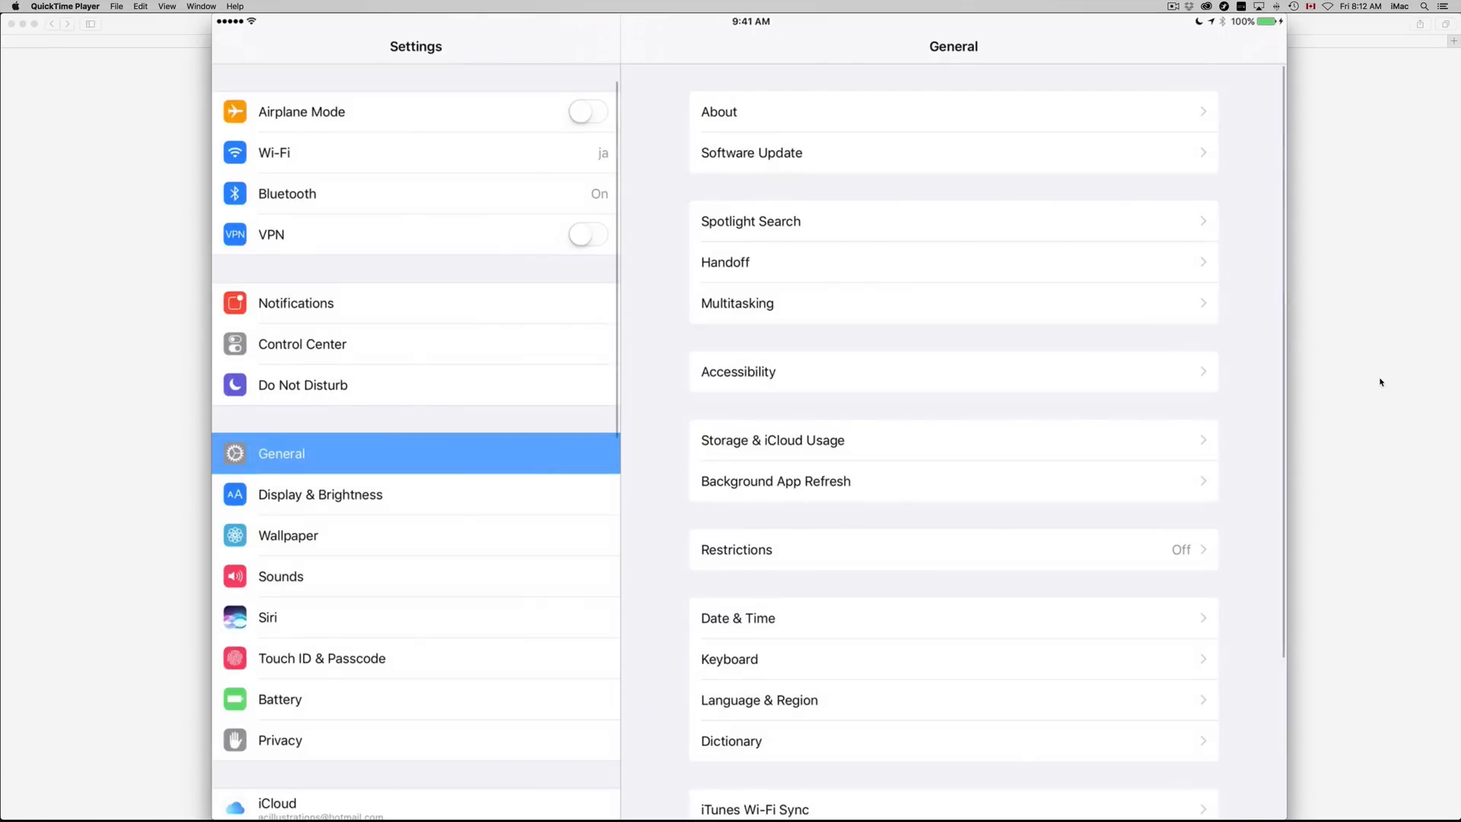